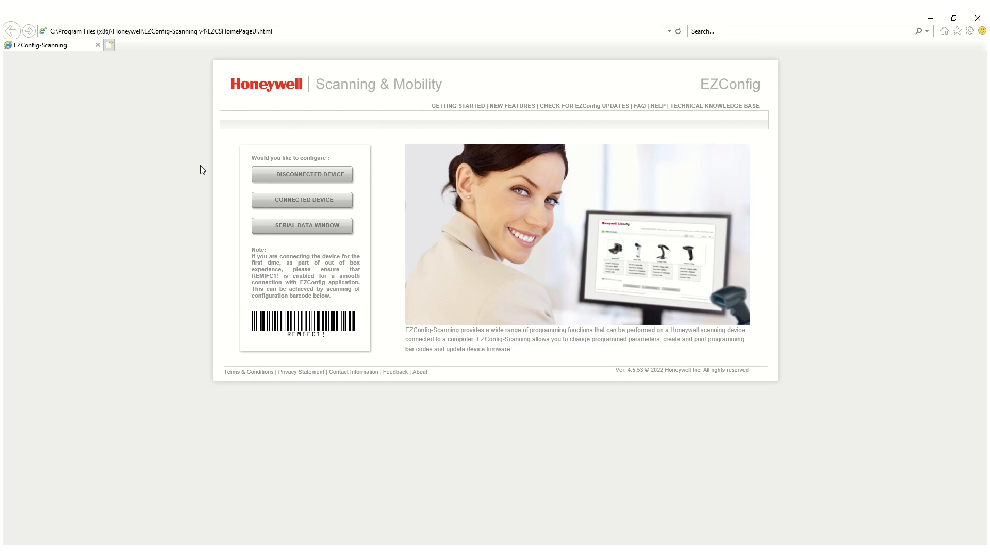
Begin a Disconnected Device session to configure the Voyager 1470g offline.
left_click(301, 174)
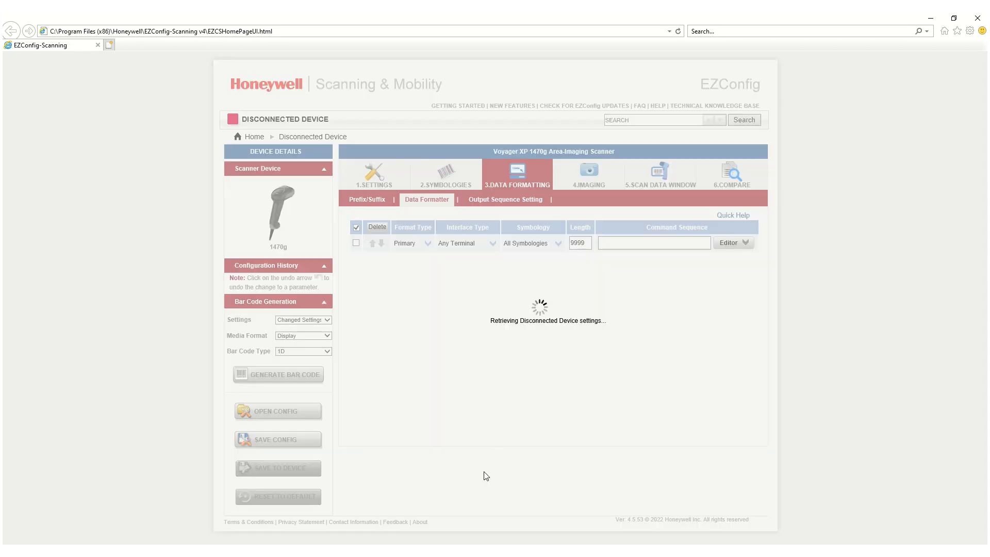
Visit the Prefix/Suffix settings, then the Data Formatter rules for the 1470g.
left_click(366, 200)
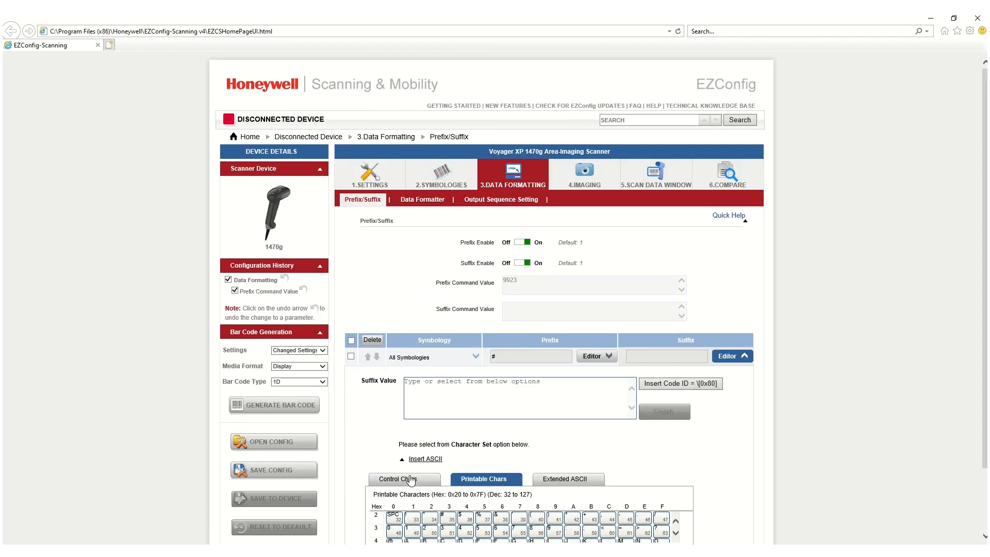
left_click(421, 199)
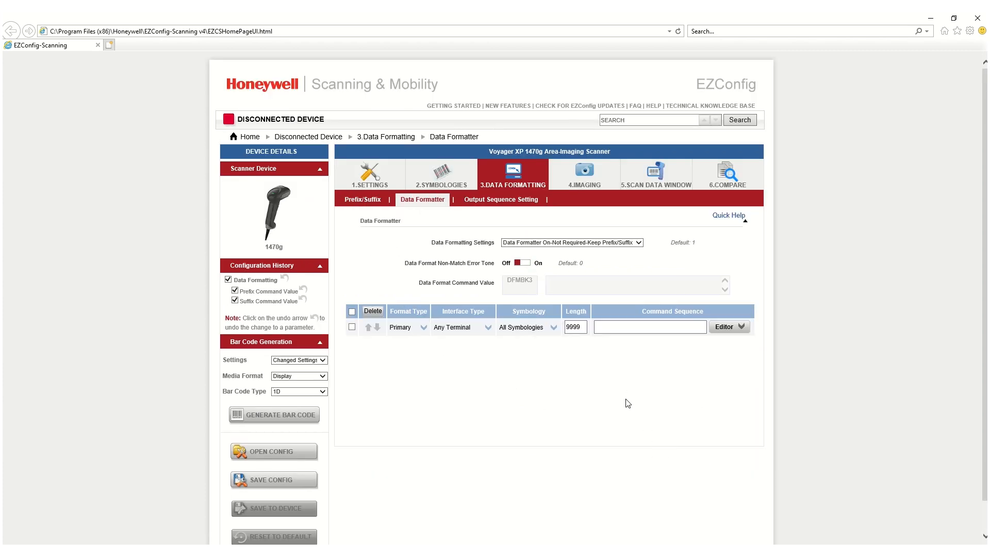
mouse_move(415, 344)
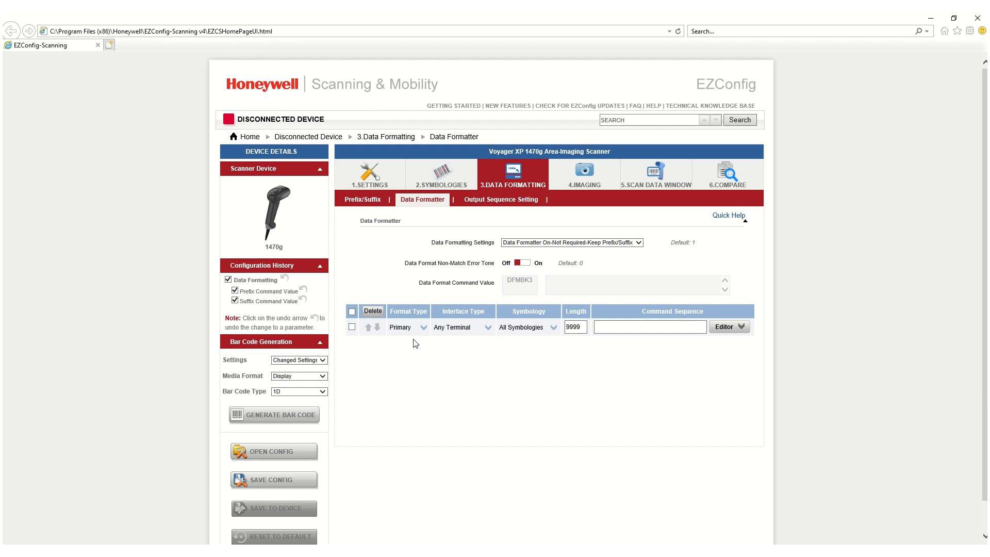
Build a data formatter rule for all symbologies by choosing an action in the Editor.
left_click(727, 326)
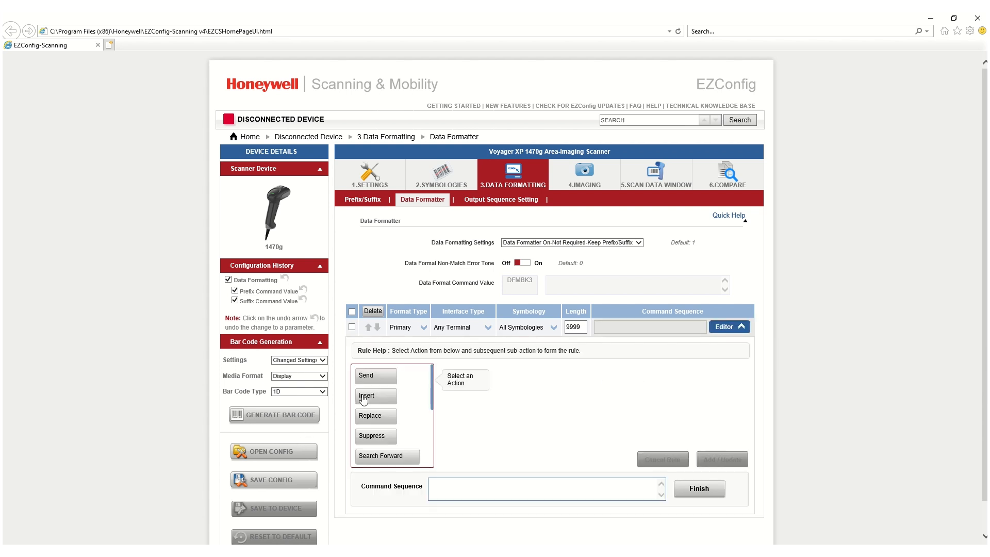
left_click(376, 396)
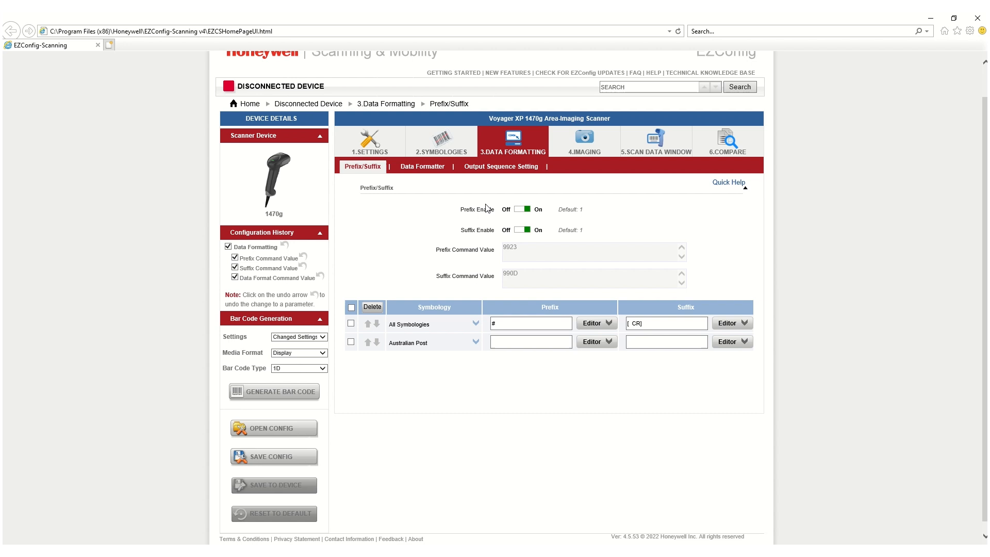
Review the (F5)02(F1)00 rule and keep bar codes generating only changed settings.
left_click(422, 166)
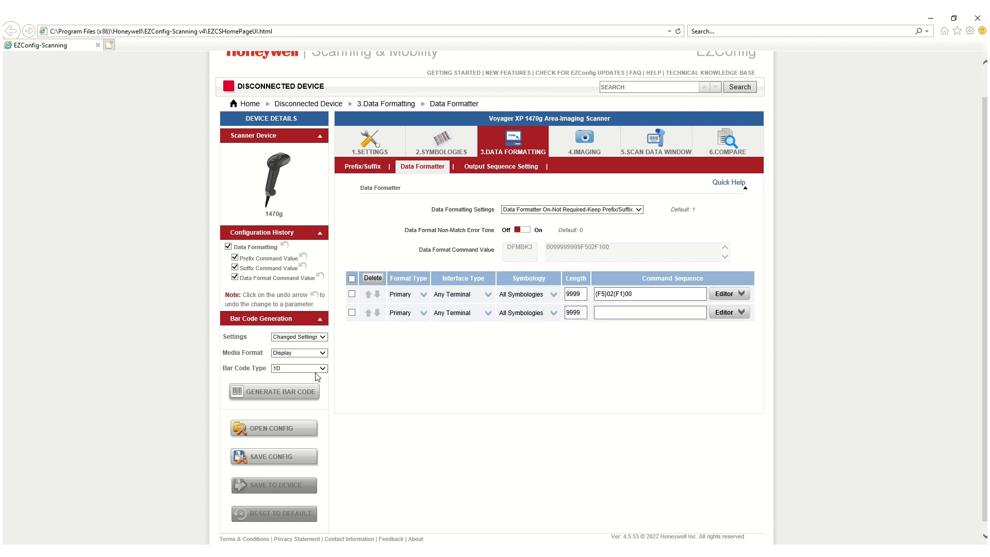
mouse_move(258, 354)
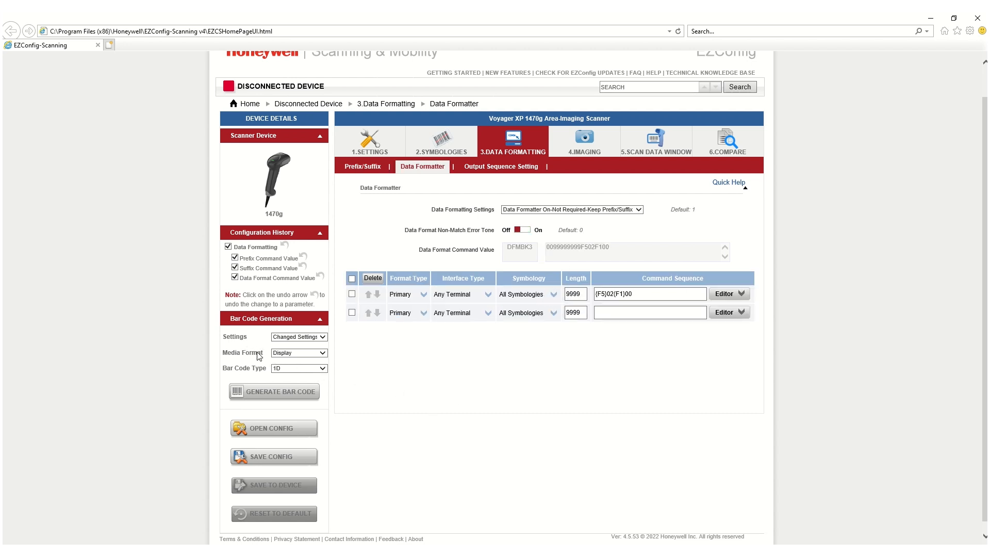
left_click(298, 336)
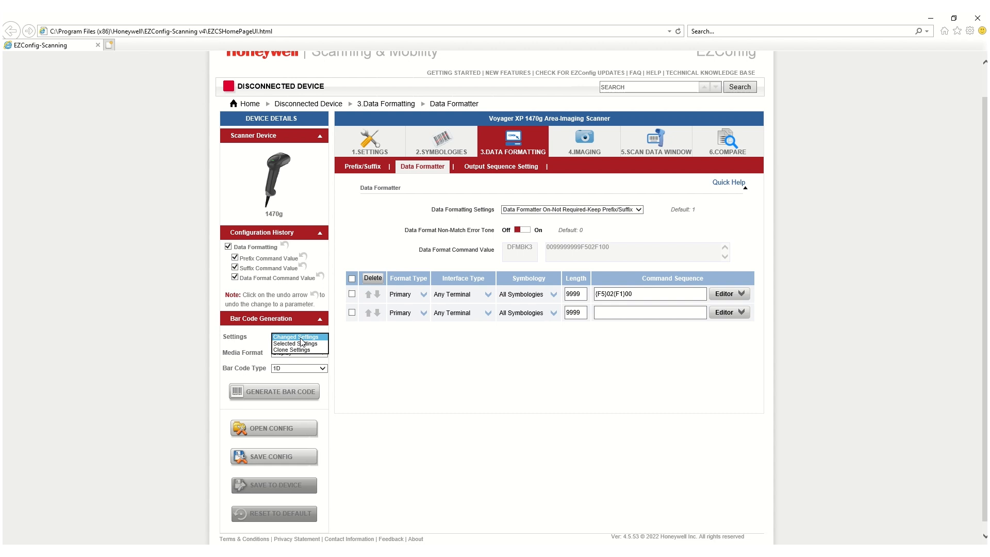
left_click(298, 337)
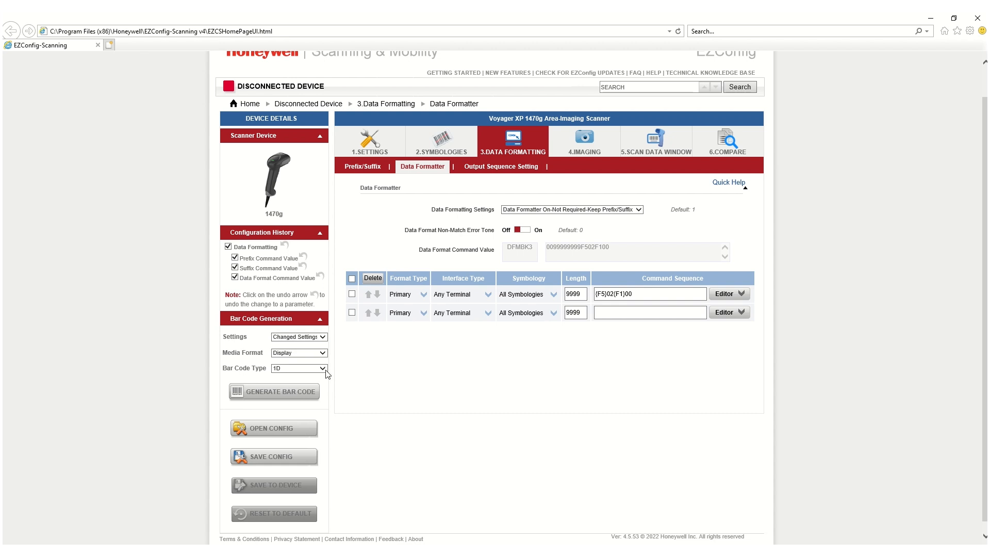
Set the Bar Code Generation type to 2D instead of 1D.
left_click(298, 368)
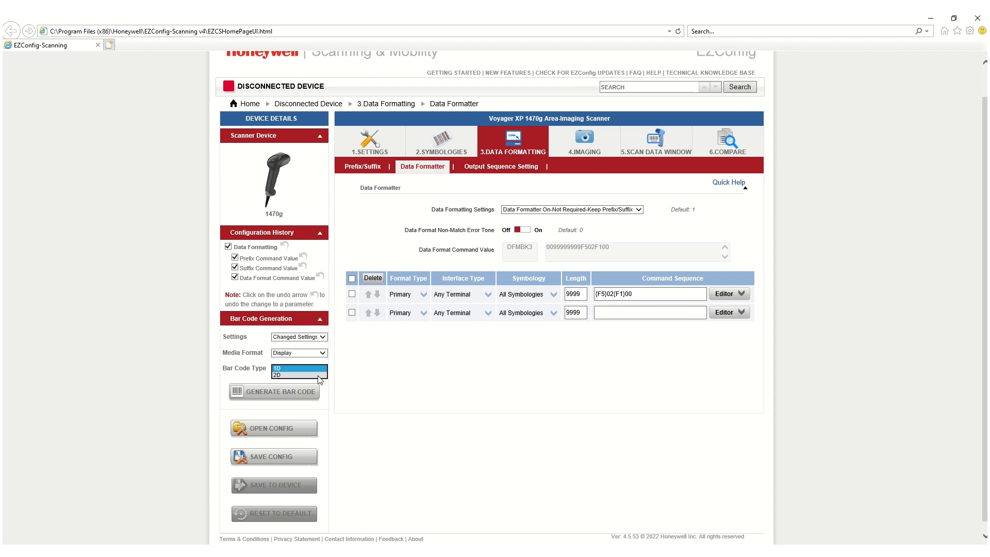
left_click(276, 374)
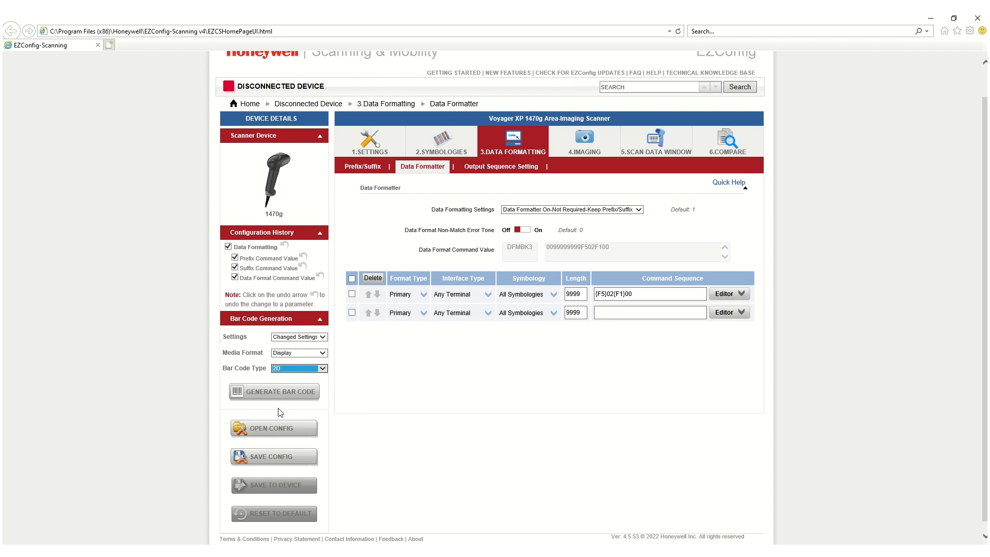
left_click(321, 368)
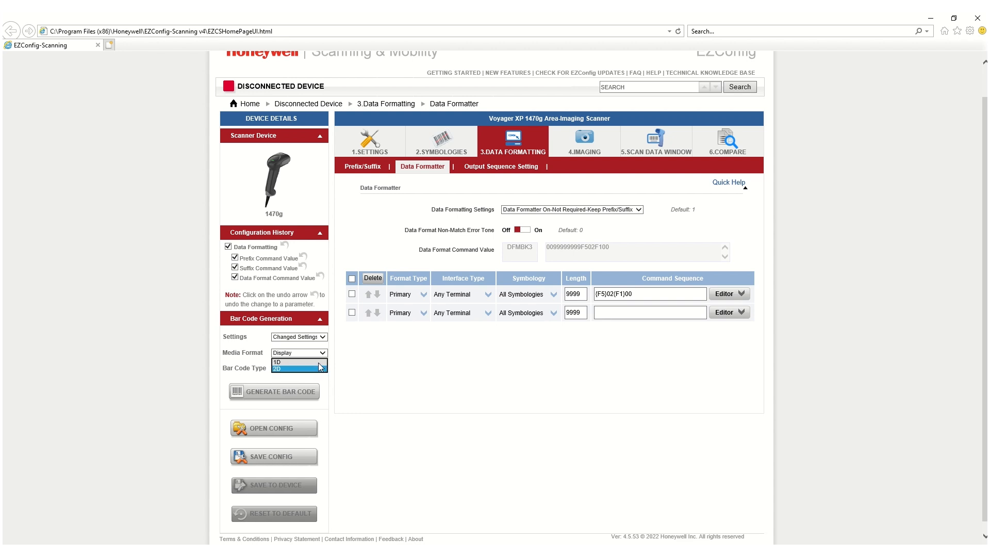